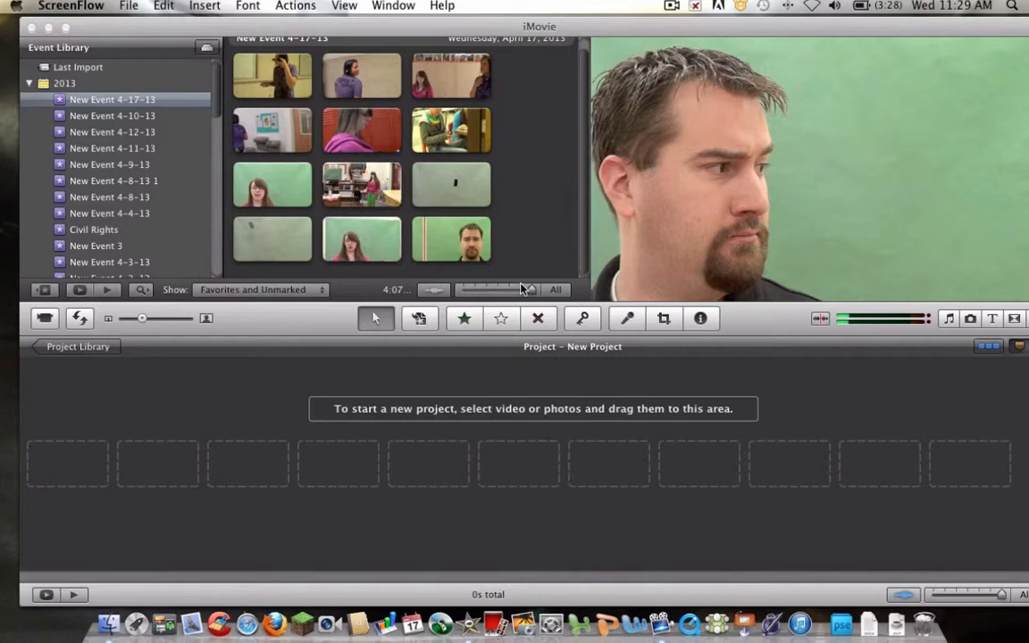
mouse_move(135, 79)
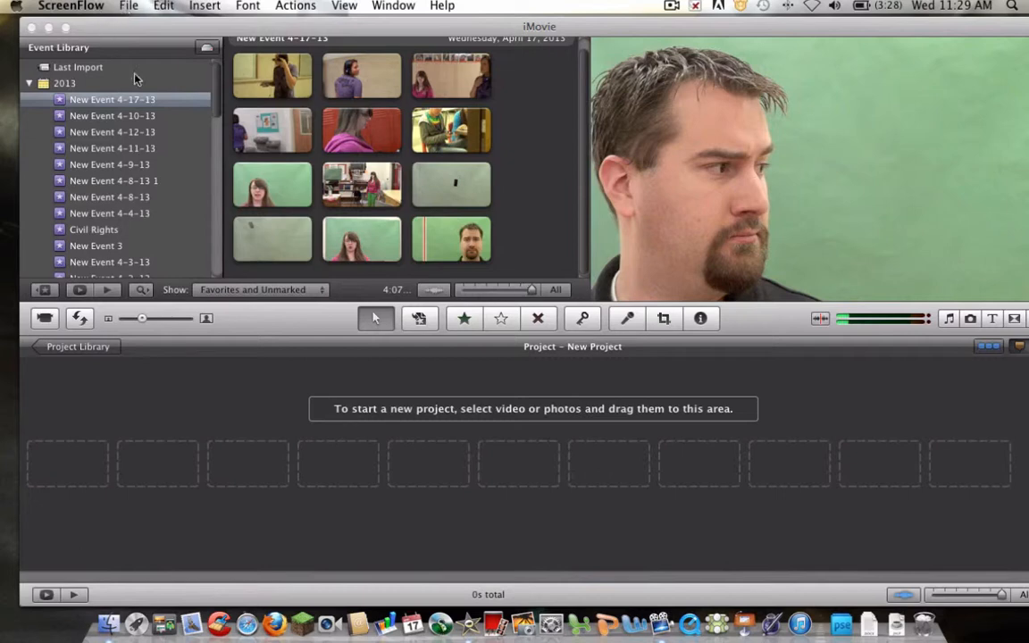
Step: Enable Show Advanced Tools in iMovie's General preferences and close the preferences window
left_click(57, 6)
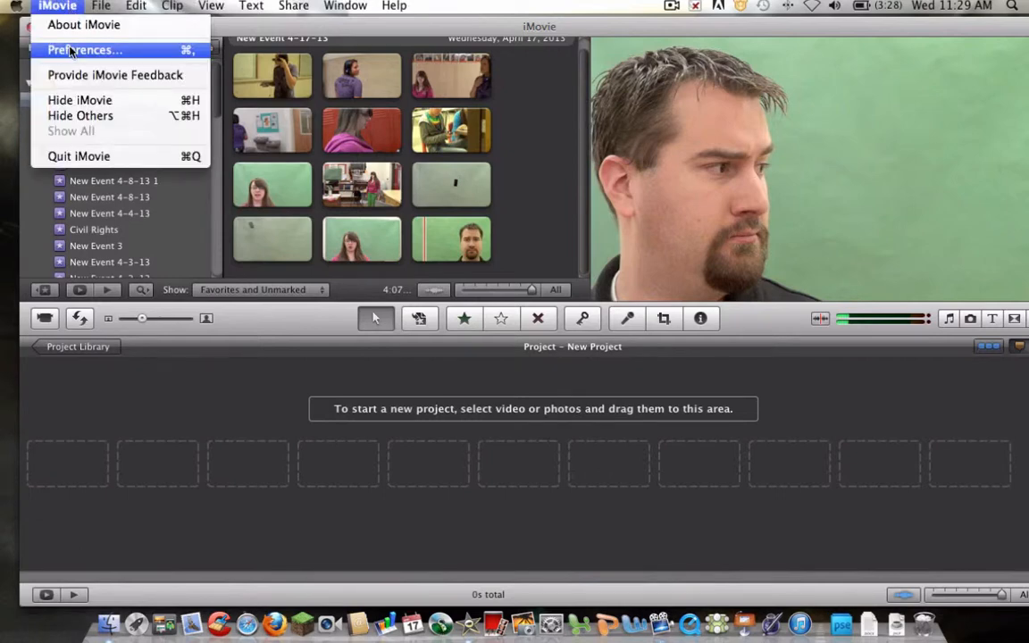
left_click(82, 50)
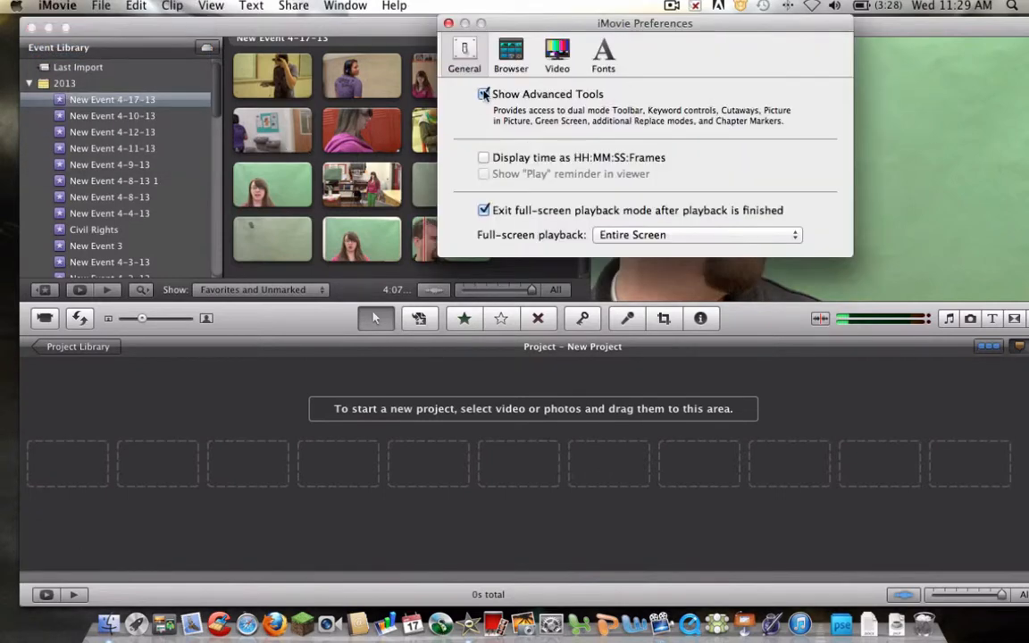
left_click(483, 94)
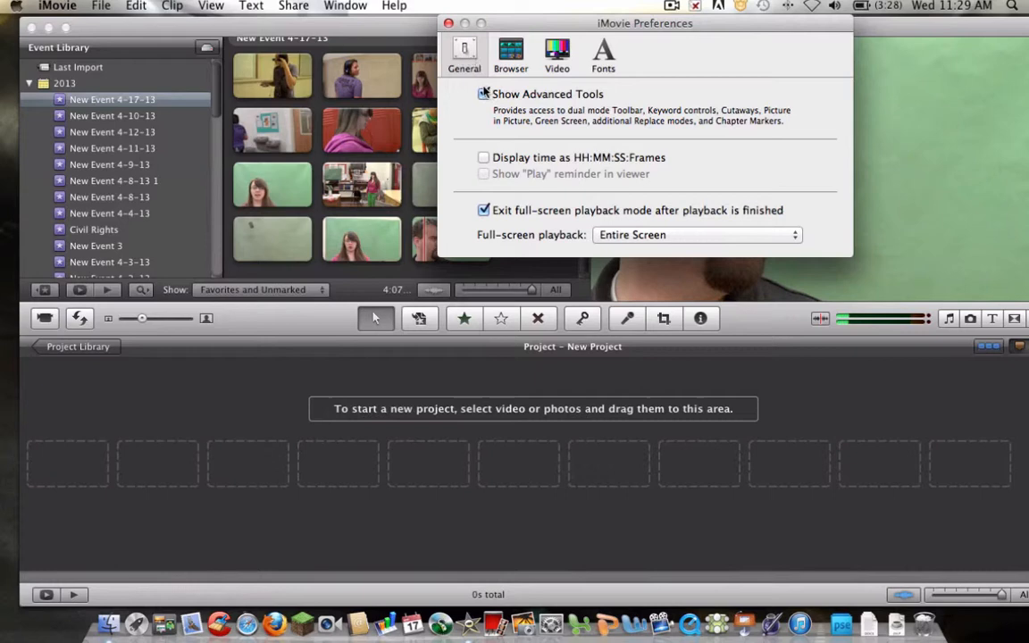
left_click(483, 93)
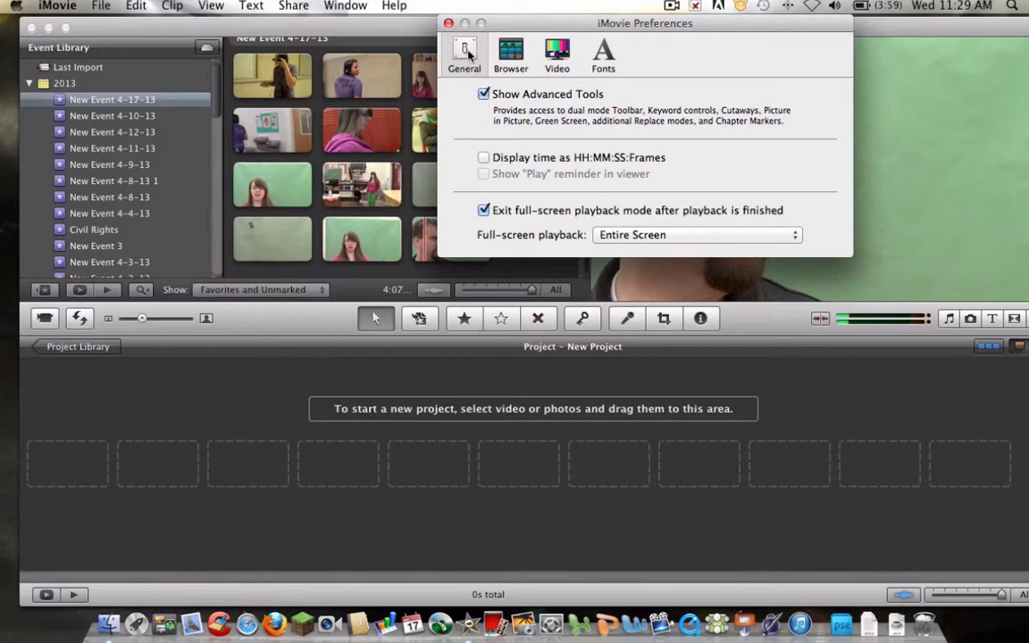
left_click(448, 23)
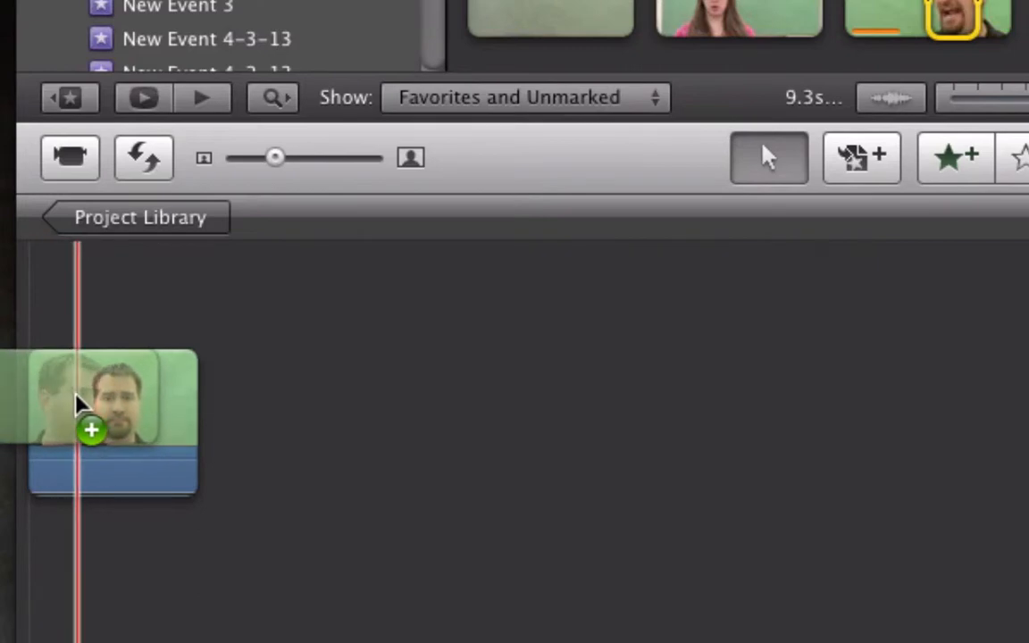
Step: Drop the man's clip onto the first project clip as a Green Screen overlay
left_click(112, 419)
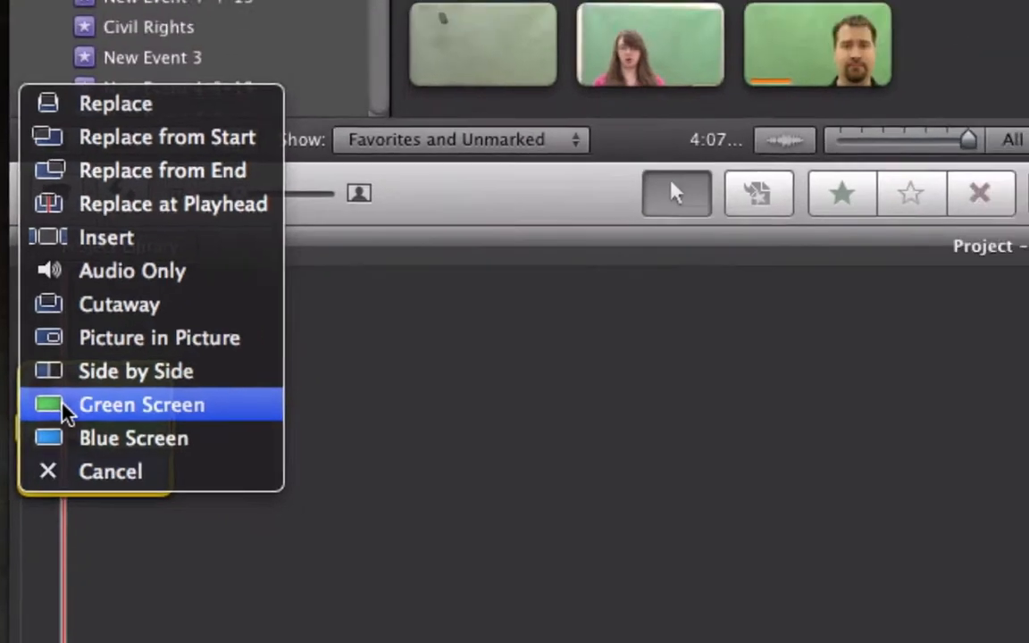
left_click(142, 404)
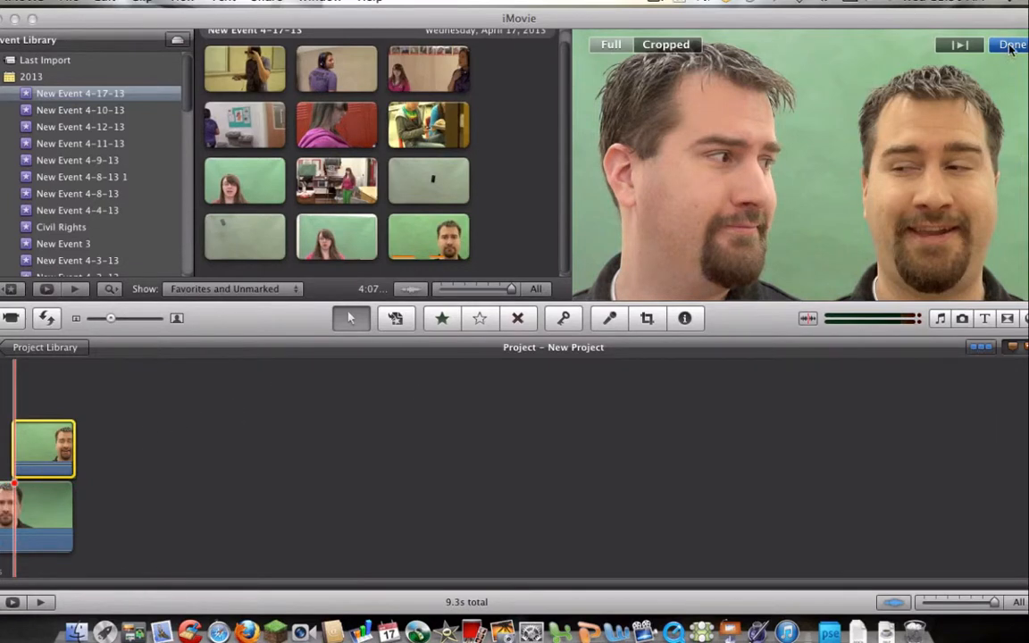
Step: Finish the overlay edit with Done and preview the man beside his clone
left_click(1011, 43)
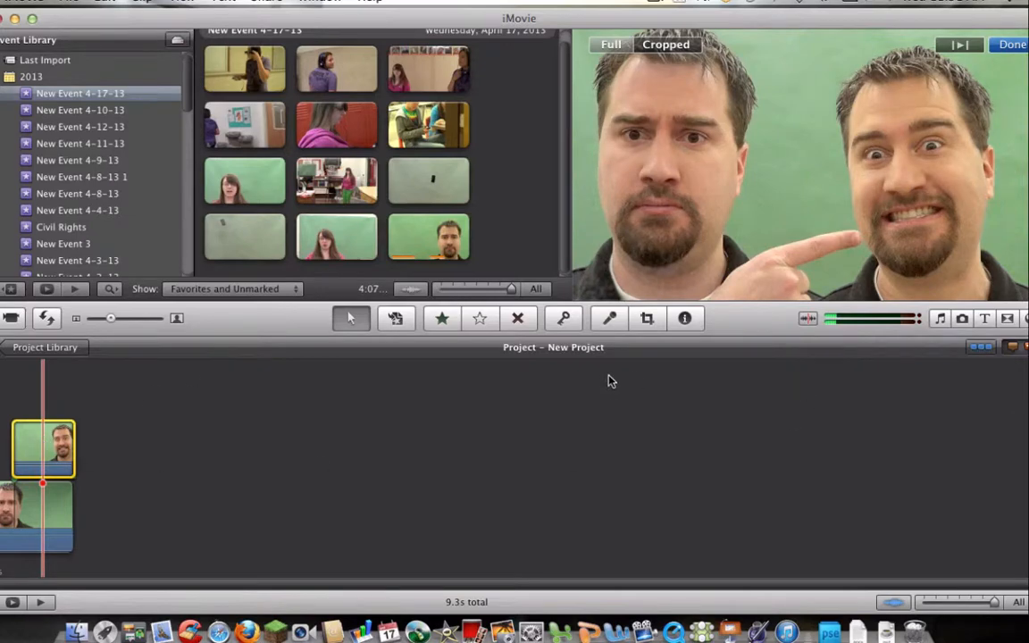
Step: Open the Crop adjustment for the green-screen overlay clip
left_click(647, 318)
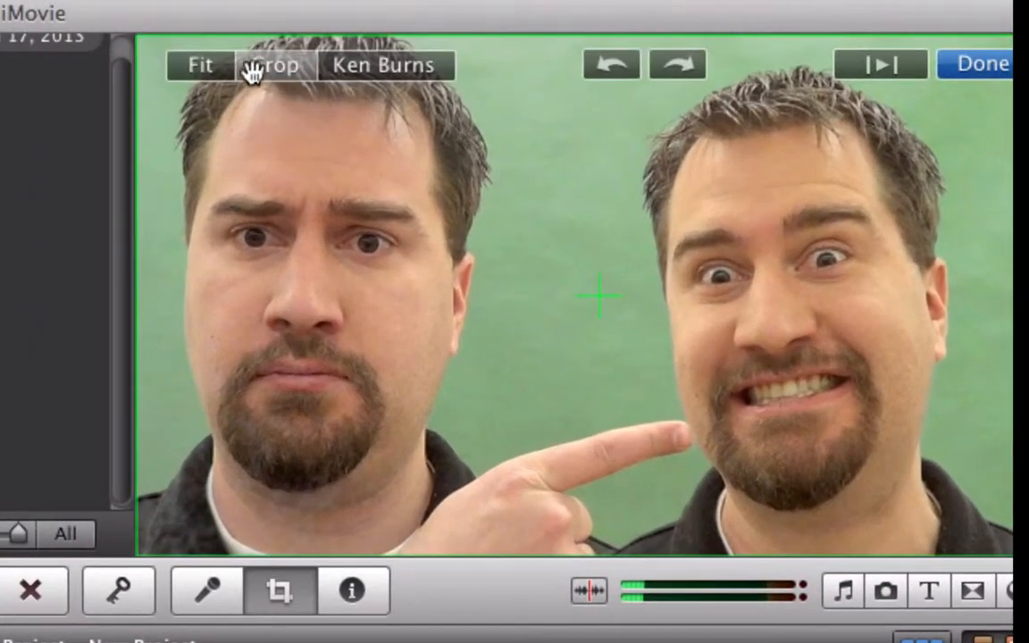
mouse_move(362, 58)
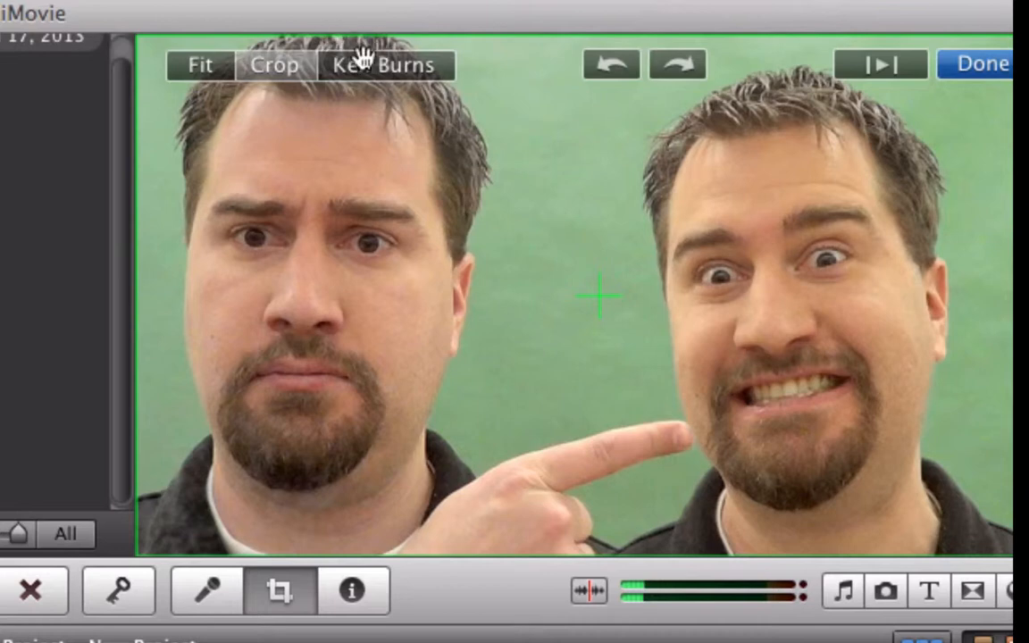
mouse_move(314, 34)
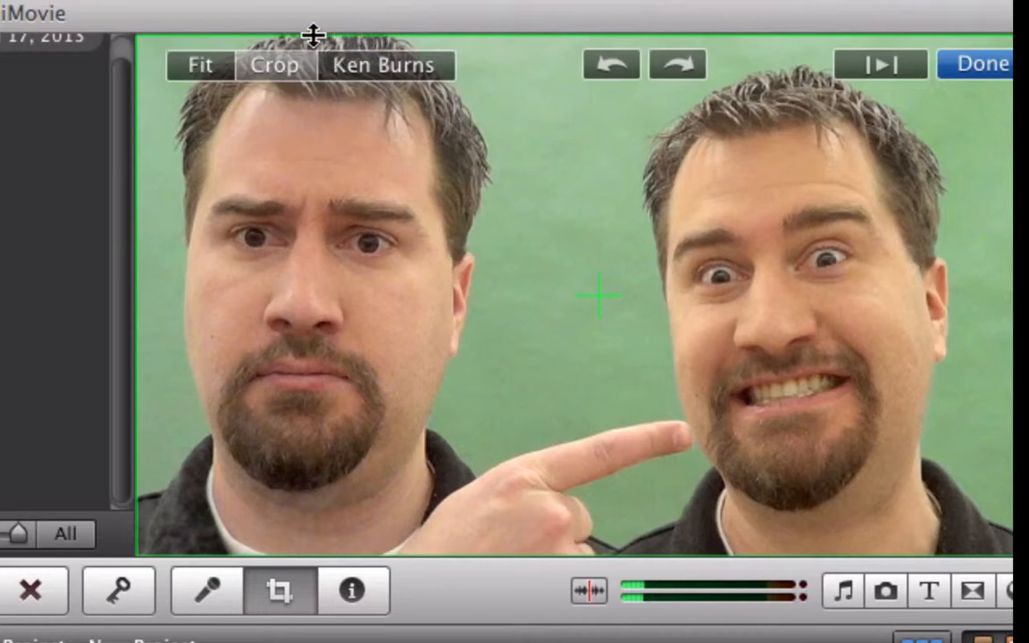
mouse_move(138, 40)
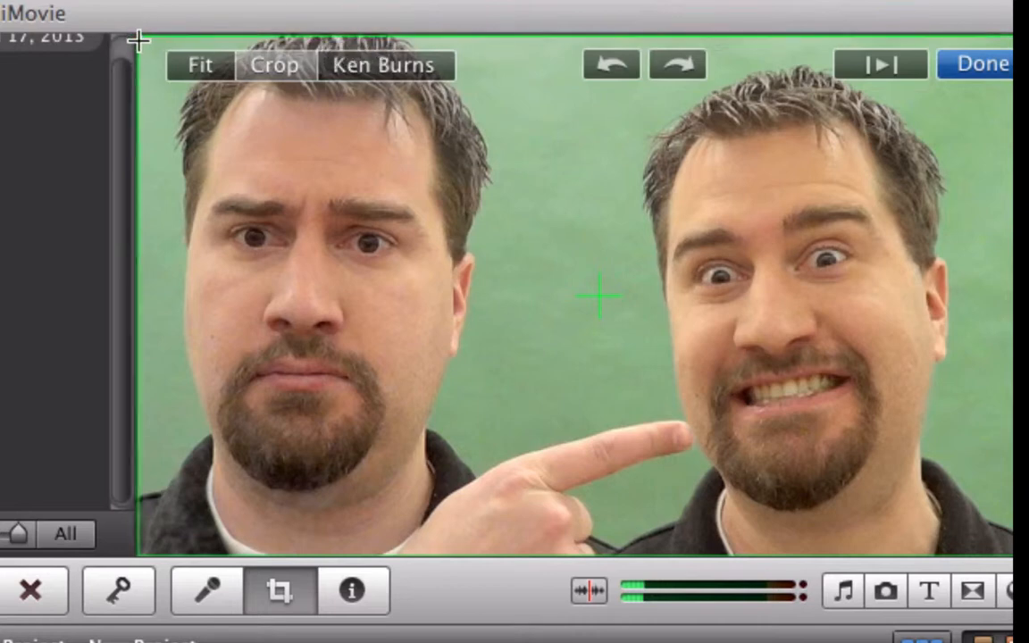